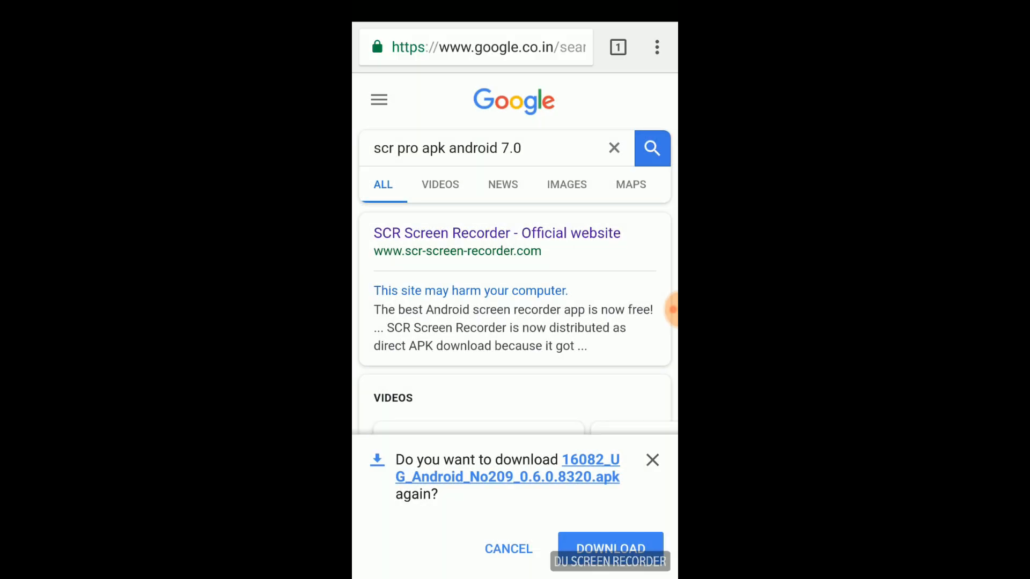
Step: Re-download the 16082_UG_Android_No209_0.6.0.8320.apk and open the file manager's storage locations
left_click(610, 548)
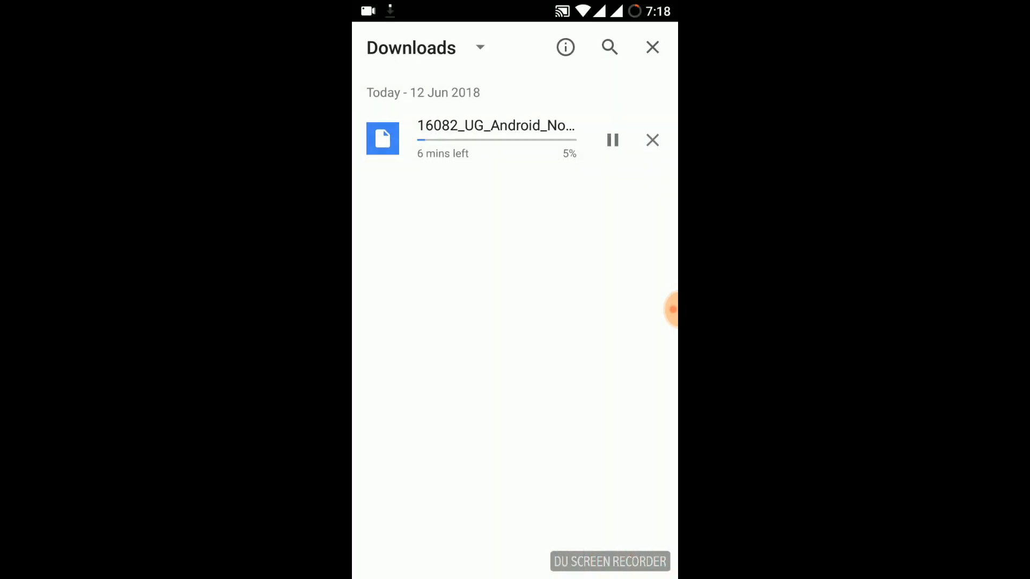
left_click(652, 47)
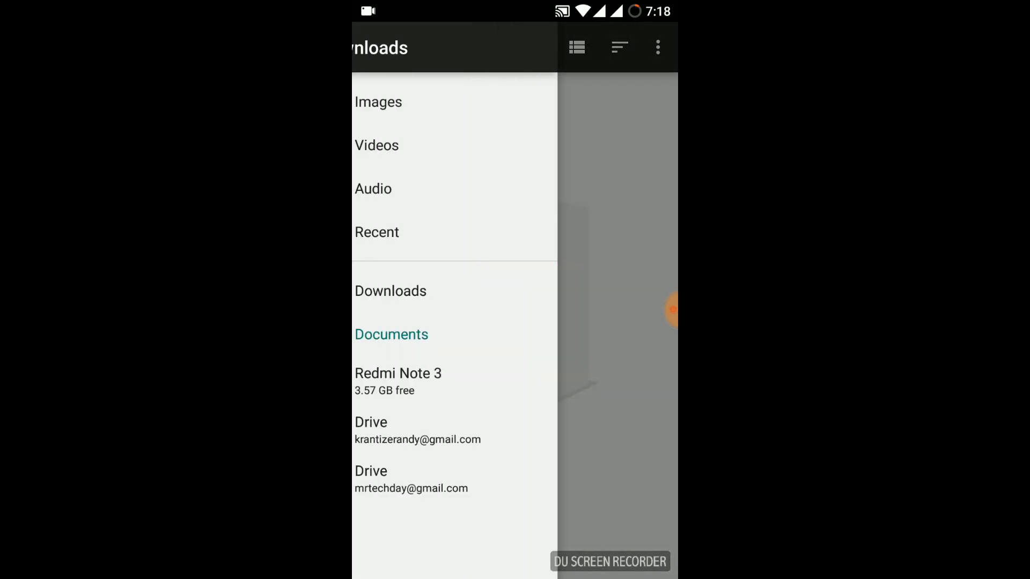
Step: Open the Downloads folder in Files to reach the PUBG APK for installation
left_click(397, 381)
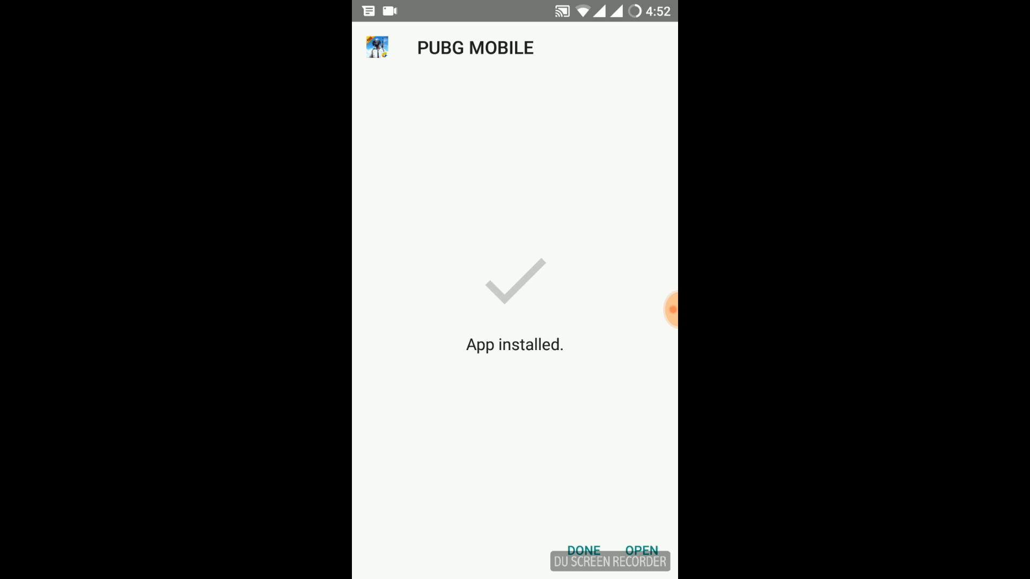
Step: Open the installed PUBG Mobile and load through to the main lobby
left_click(641, 550)
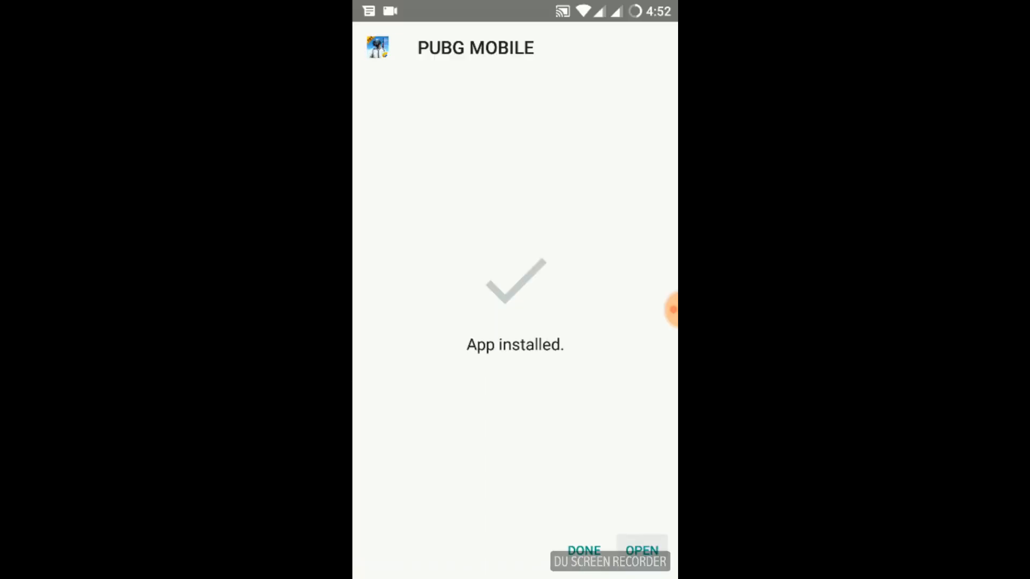
left_click(642, 551)
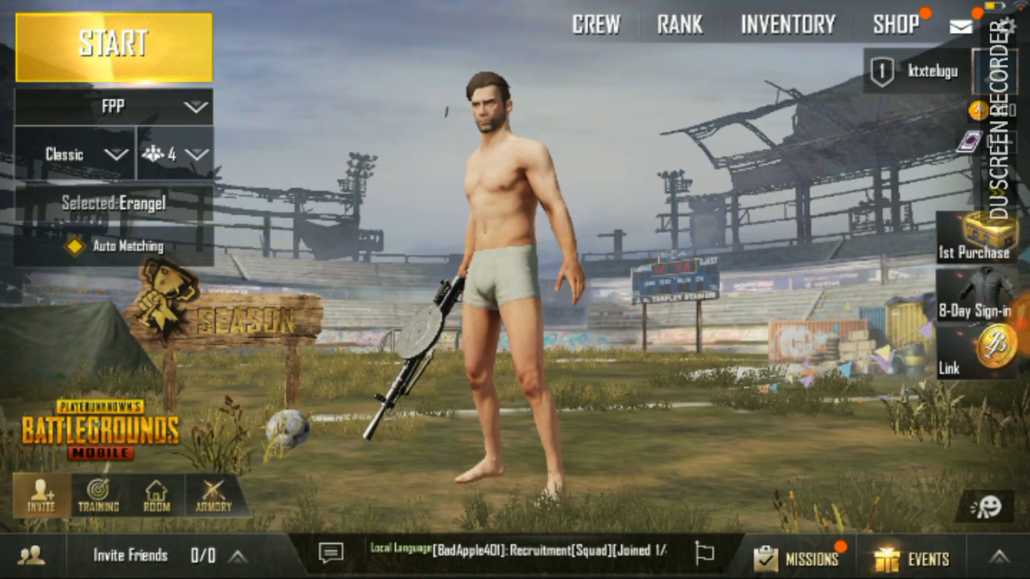
left_click(993, 507)
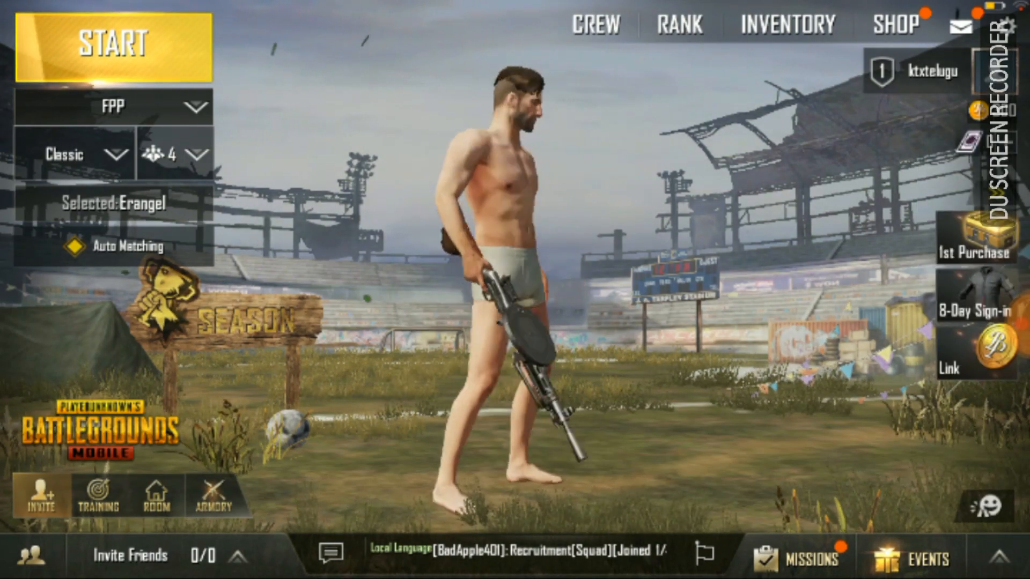
Step: Enter the Armory from the lobby to view the AKM's stats and attachments
left_click(73, 153)
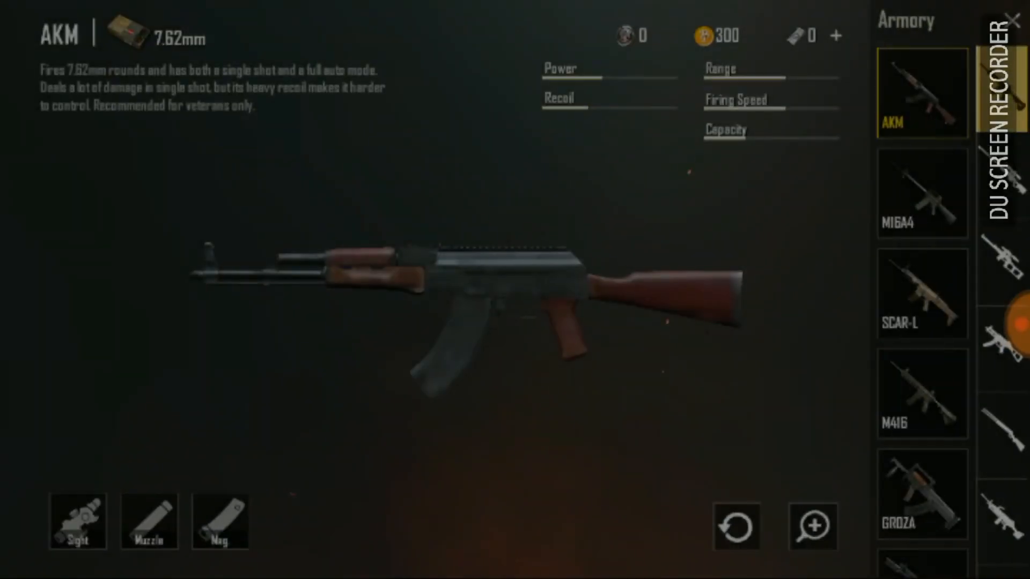
Step: Preview the 2x and 8x scopes on the AKM, then view the M416
left_click(77, 521)
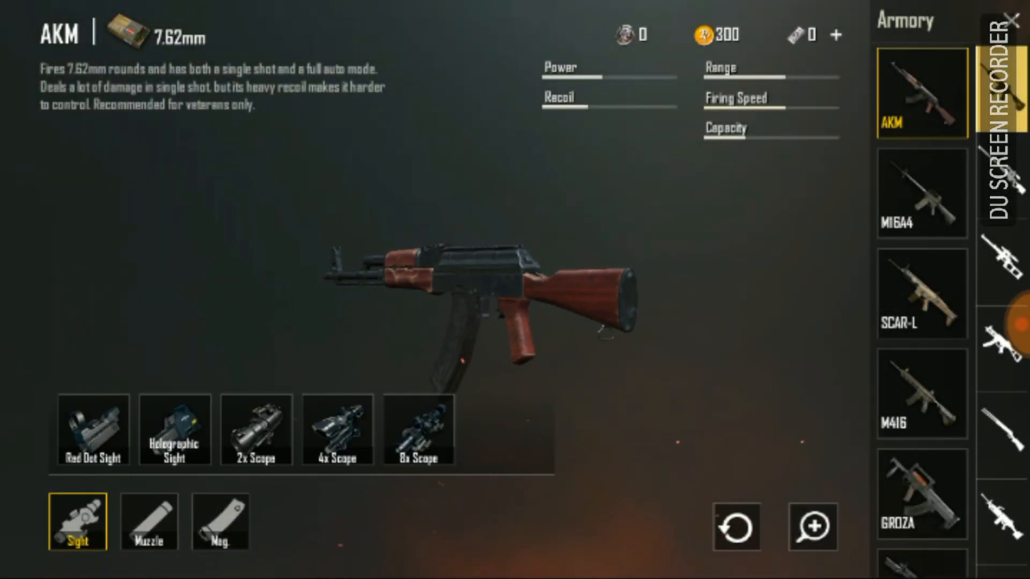
left_click(256, 430)
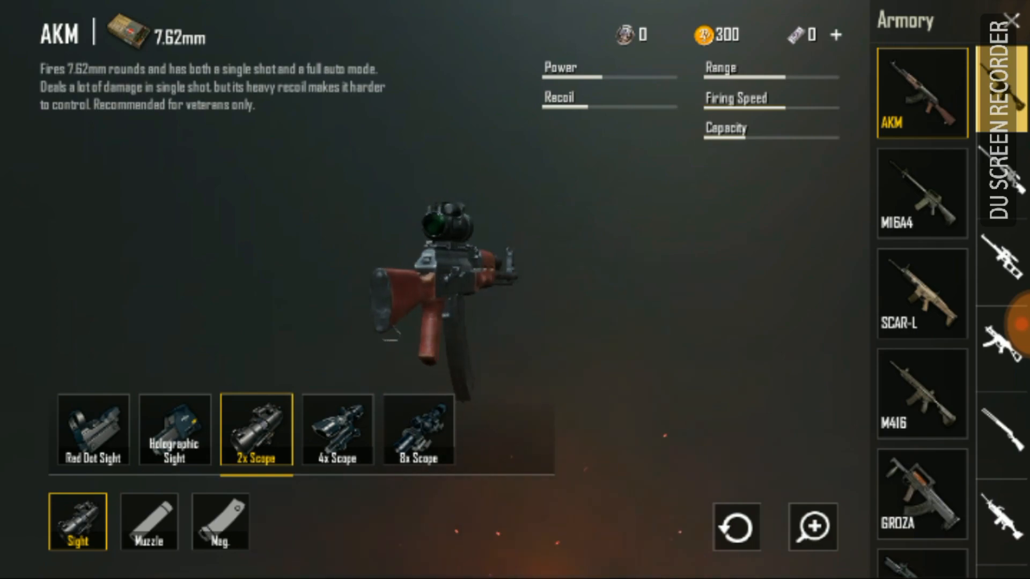
left_click(418, 430)
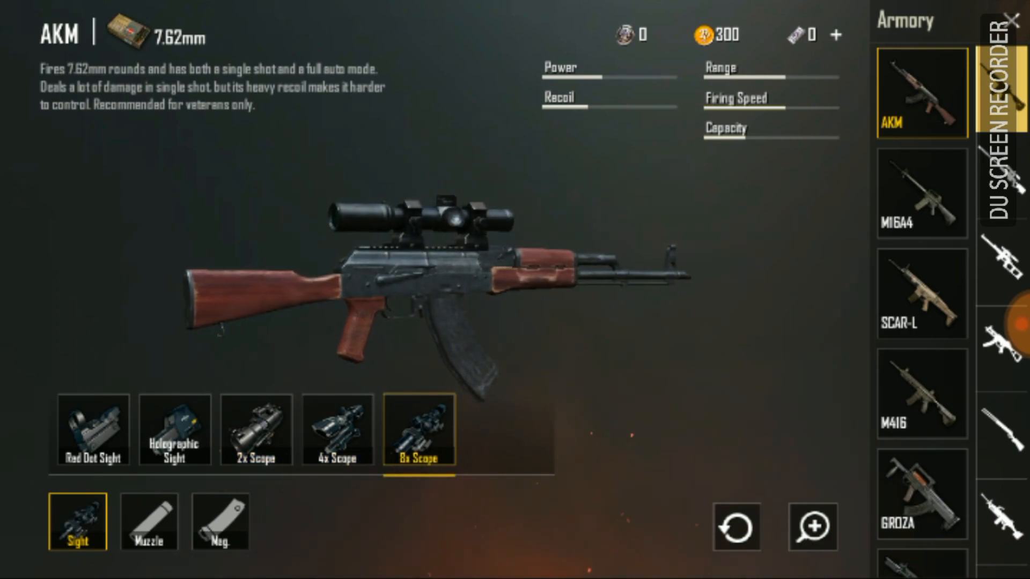
left_click(921, 393)
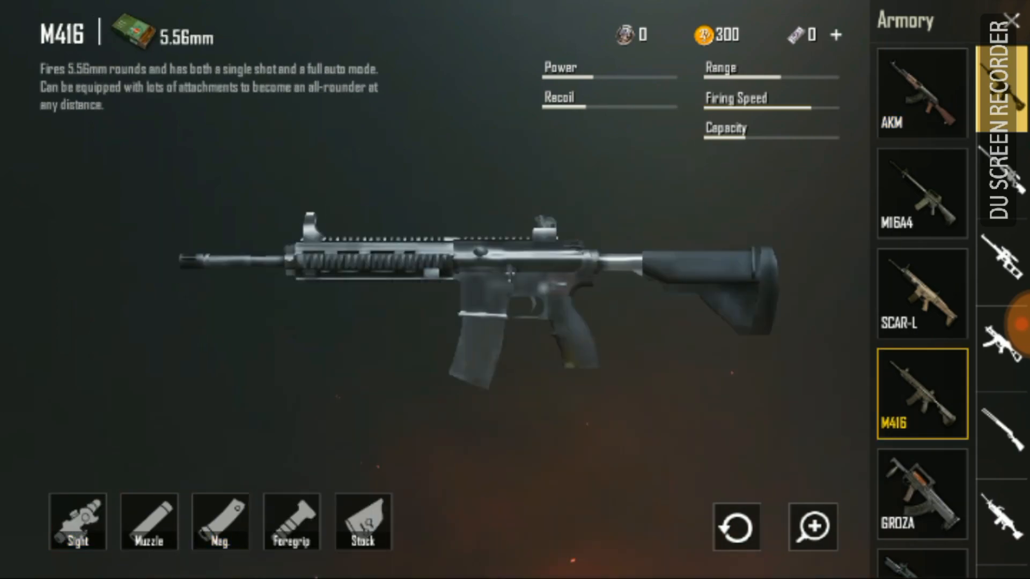